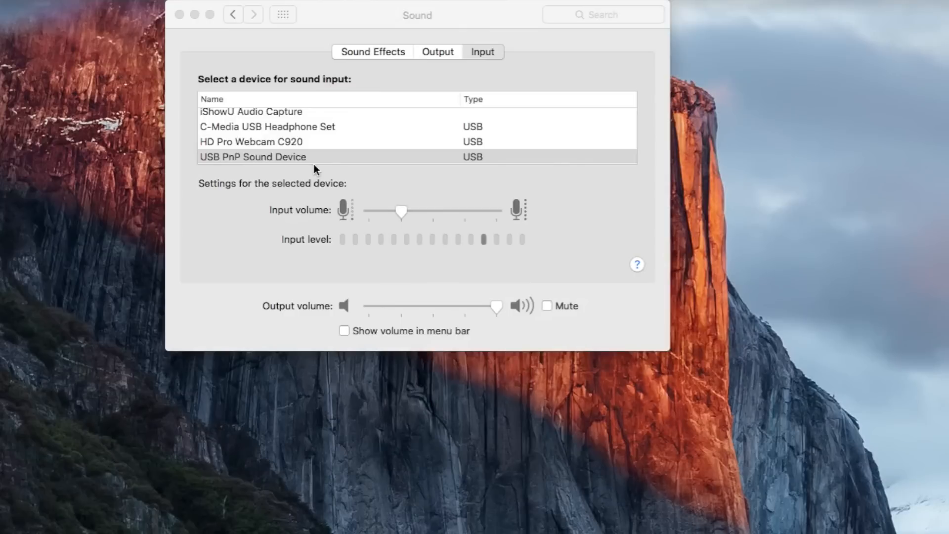
Step: Bring the Sound Input settings forward with USB PnP Sound Device selected as input
click(253, 157)
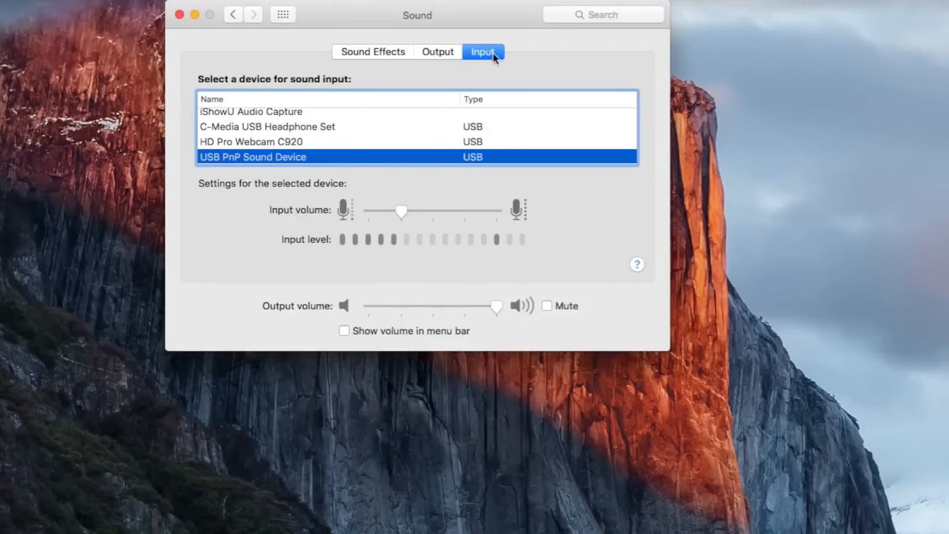
mouse_move(272, 164)
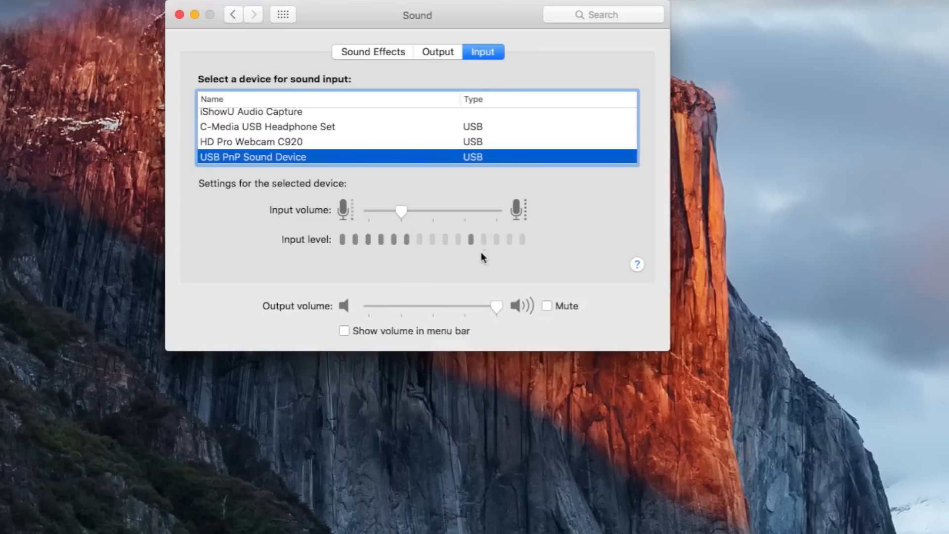
mouse_move(539, 259)
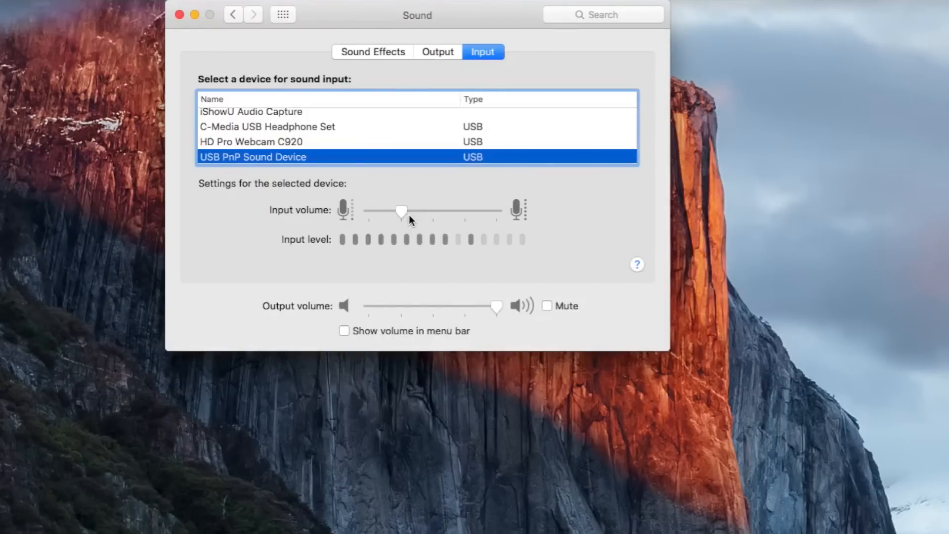
mouse_move(412, 219)
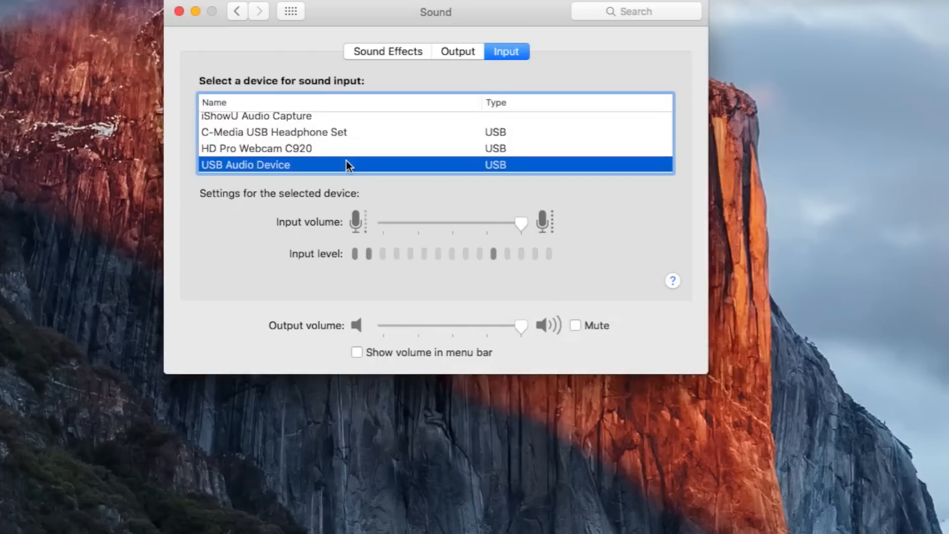
mouse_move(288, 170)
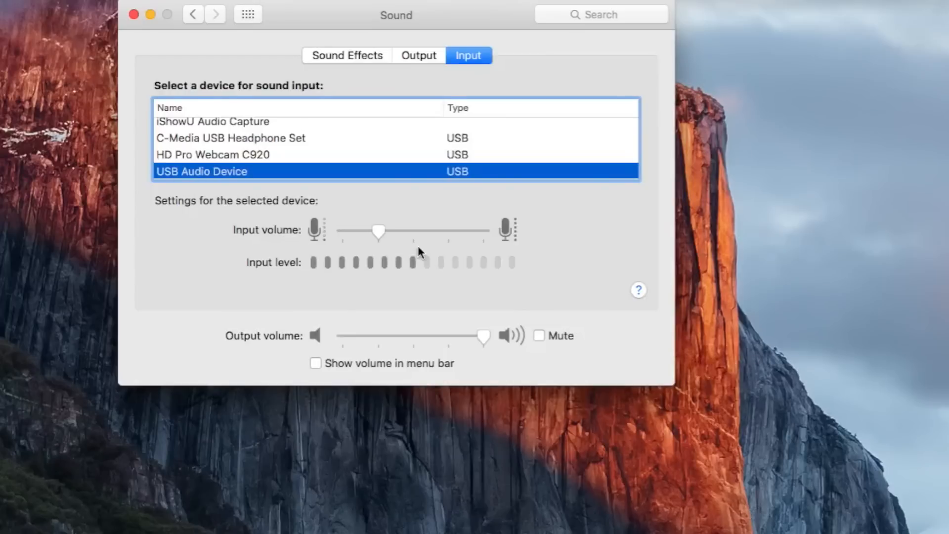
mouse_move(538, 54)
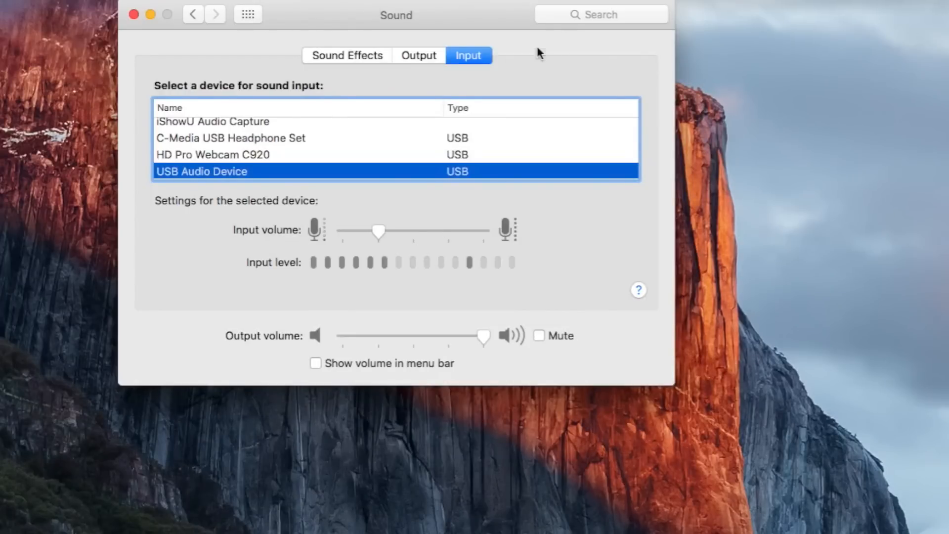
mouse_move(302, 178)
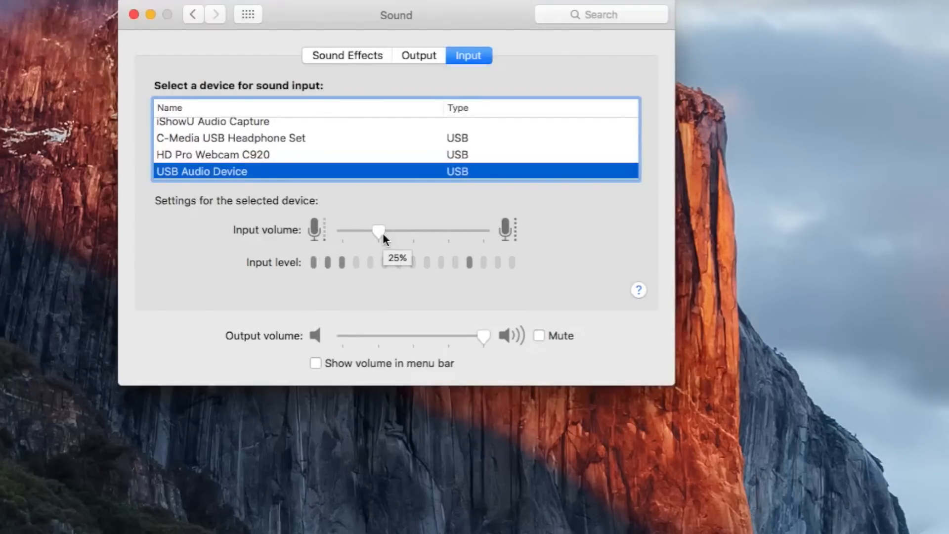
mouse_move(459, 279)
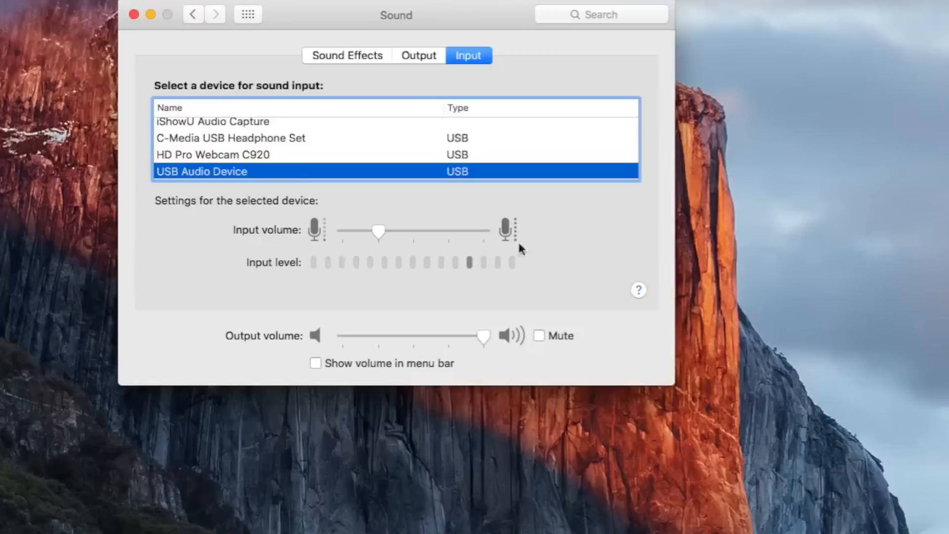
mouse_move(449, 269)
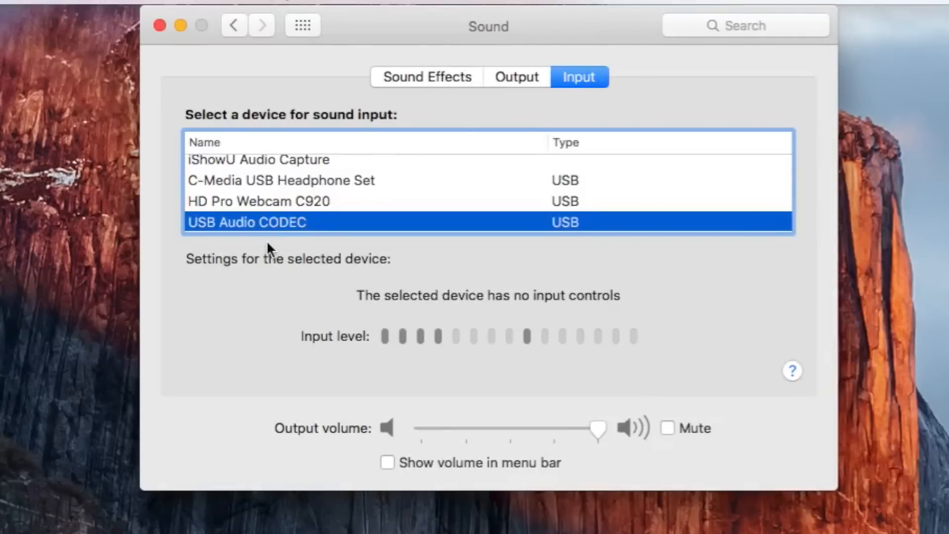
mouse_move(337, 257)
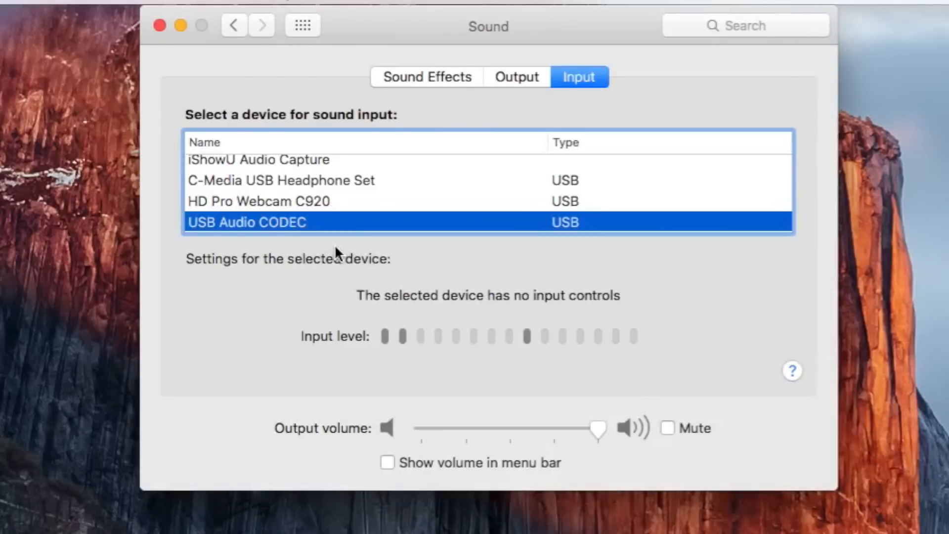
mouse_move(552, 299)
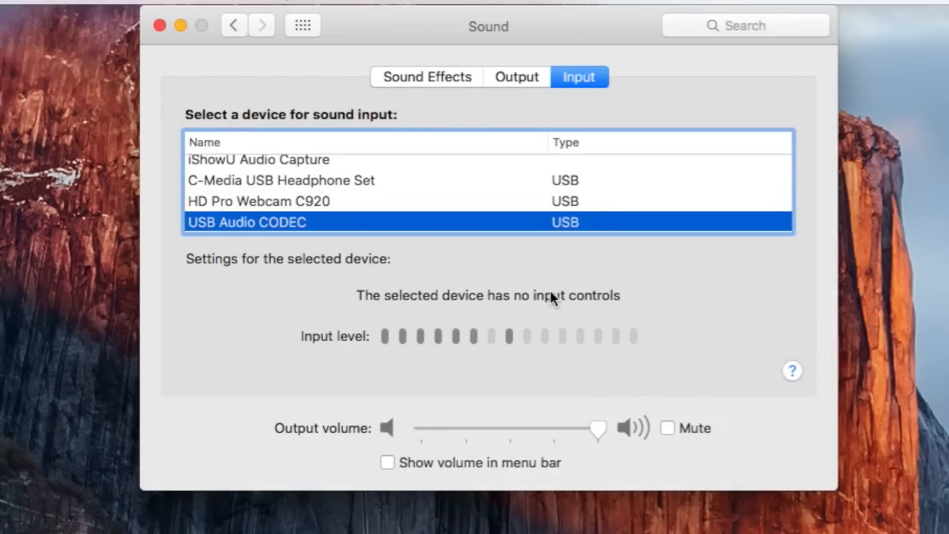